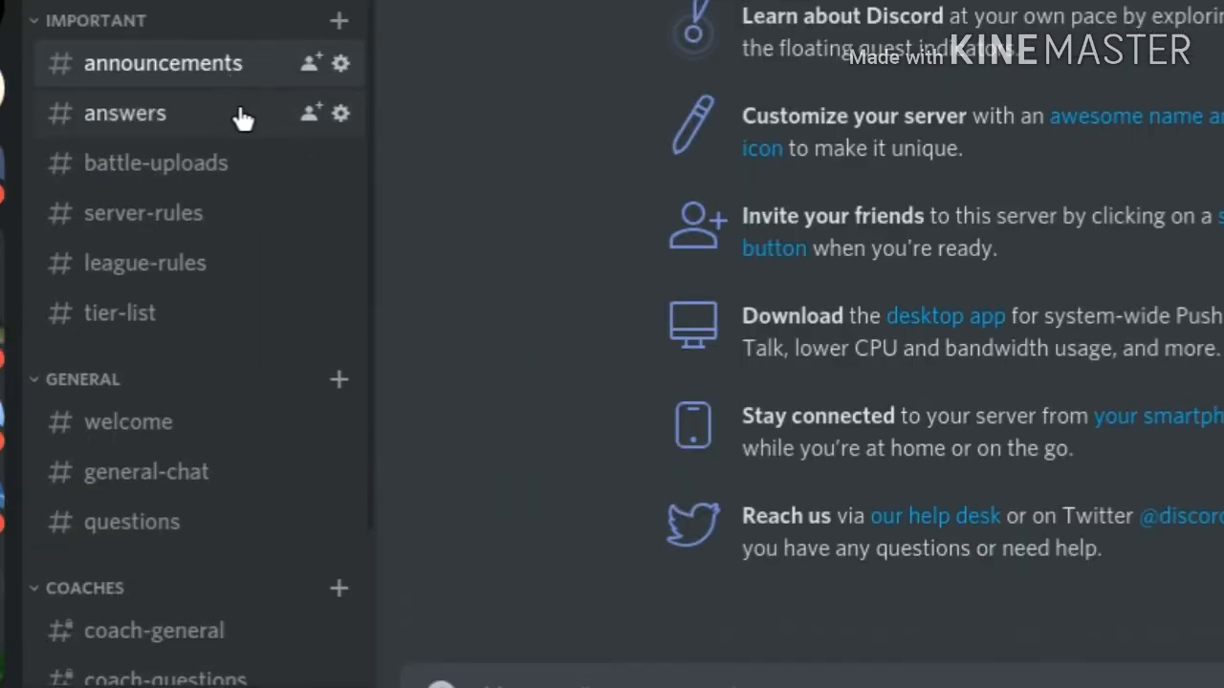
Step: View the answers channel's MDL Q&A, the empty battle-uploads channel, then server-rules
{"action": "left_click", "coordinate": [125, 112]}
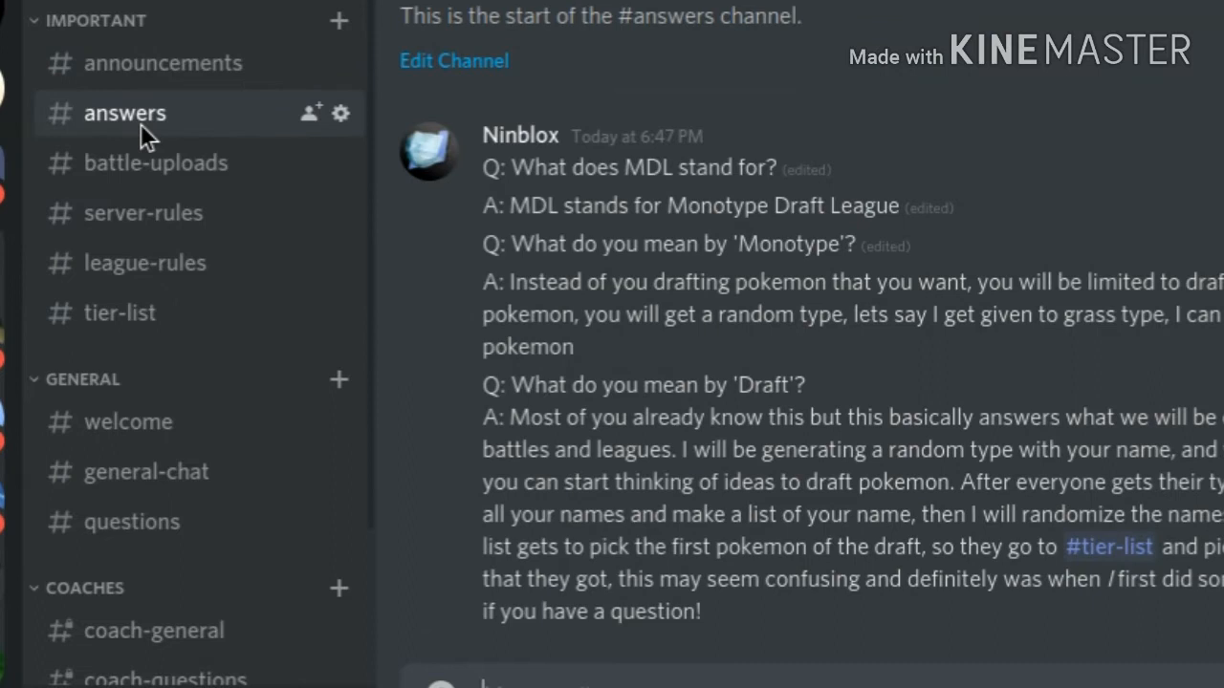
{"action": "left_click", "coordinate": [156, 163]}
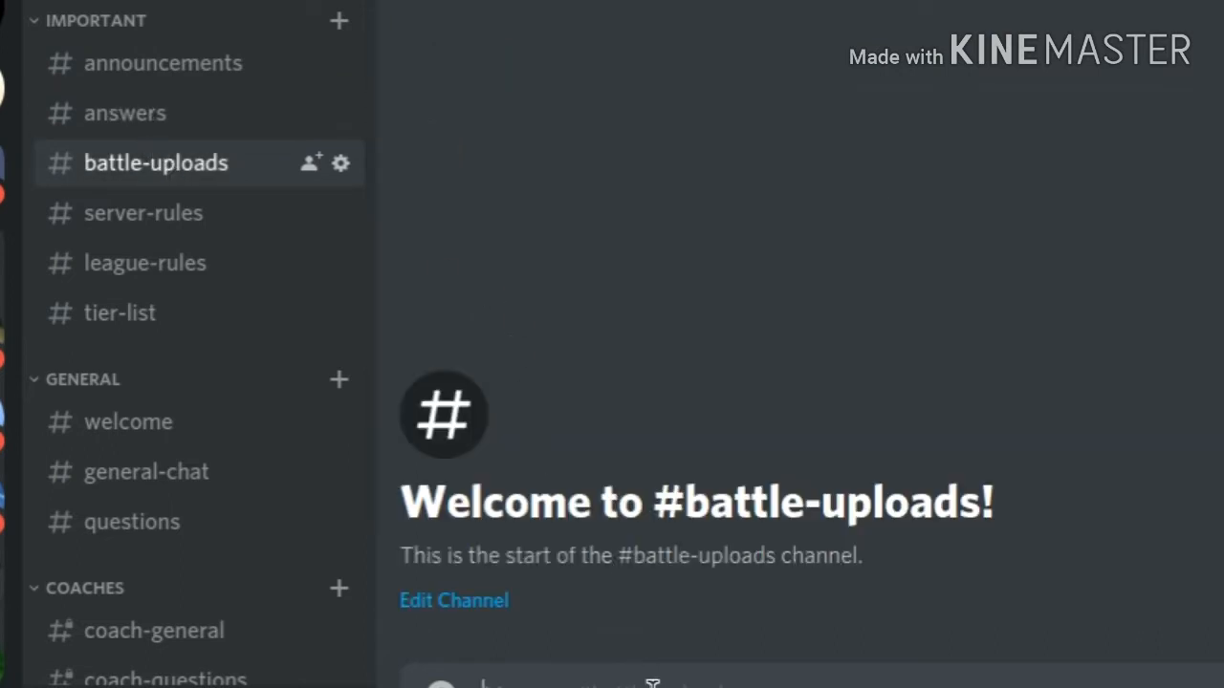
{"action": "left_click", "coordinate": [144, 212]}
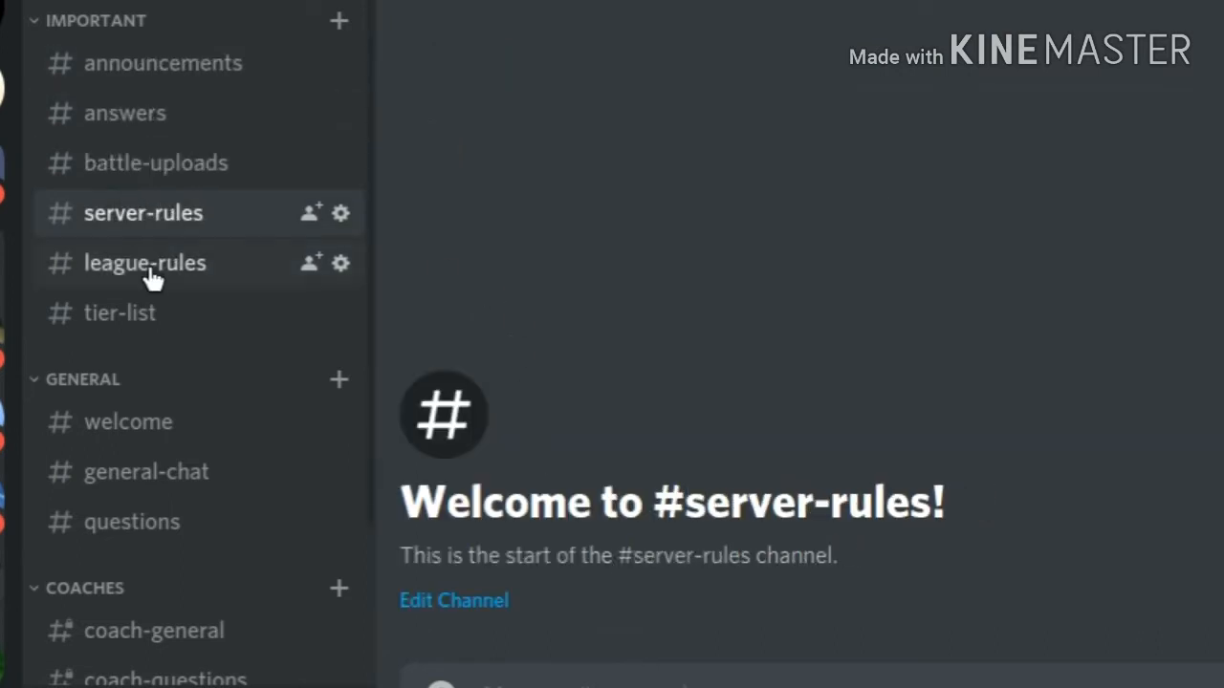
{"action": "mouse_move", "coordinate": [196, 291]}
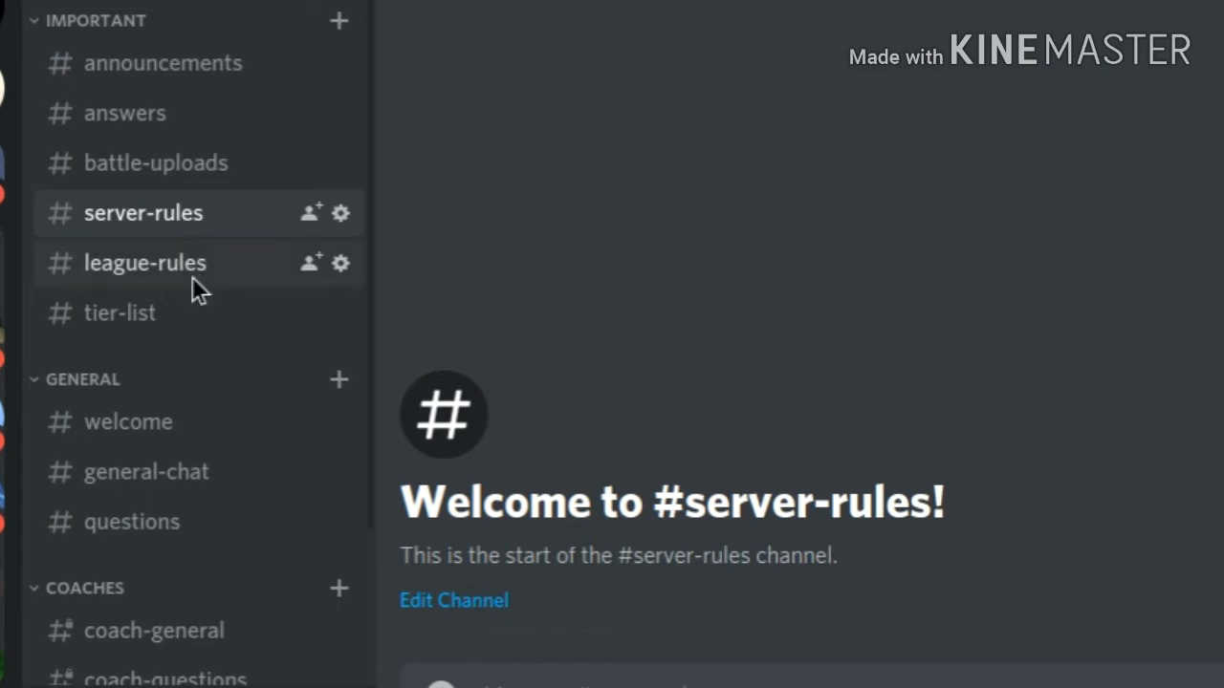
Step: Open league-rules and scroll down through the Pokémon Bans message
{"action": "left_click", "coordinate": [145, 263]}
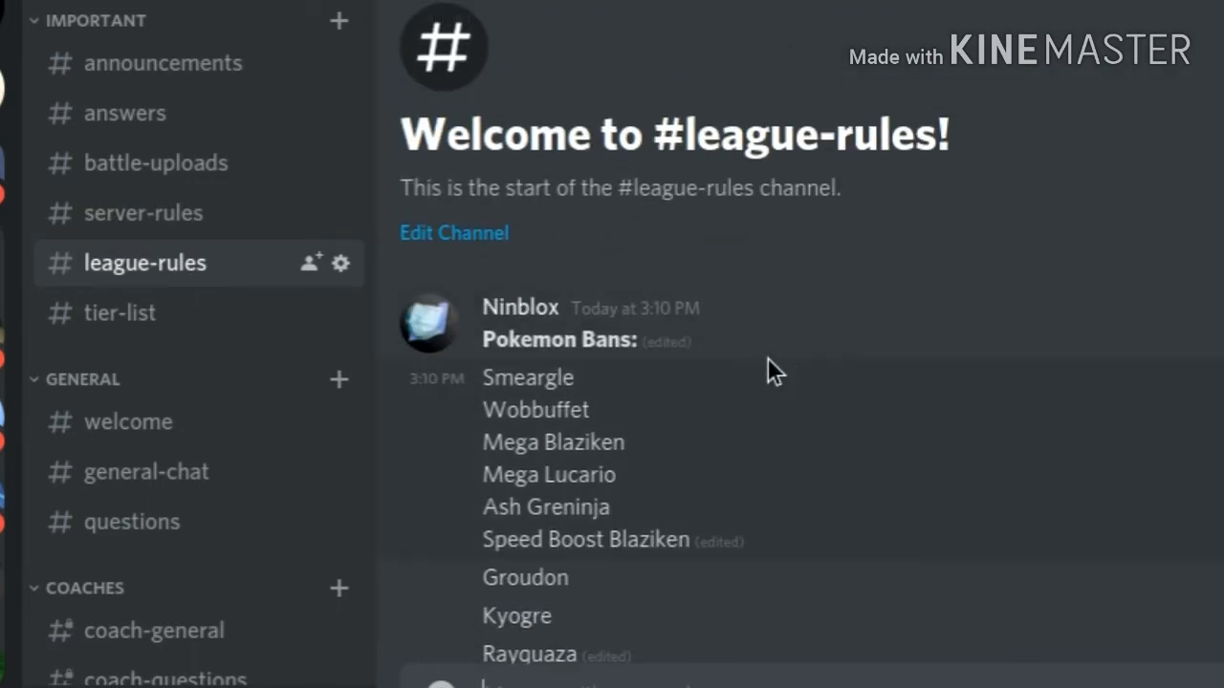
{"action": "scroll", "scroll_direction": "down", "scroll_amount": 3}
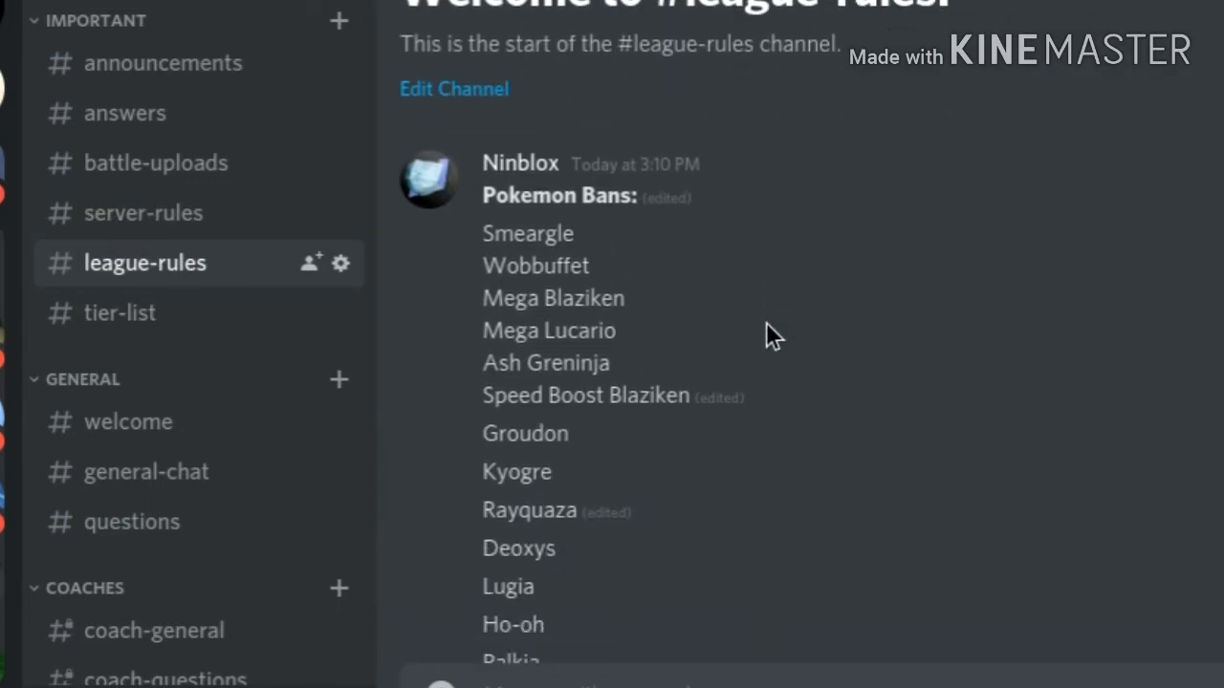
{"action": "scroll", "scroll_direction": "down", "scroll_amount": 3}
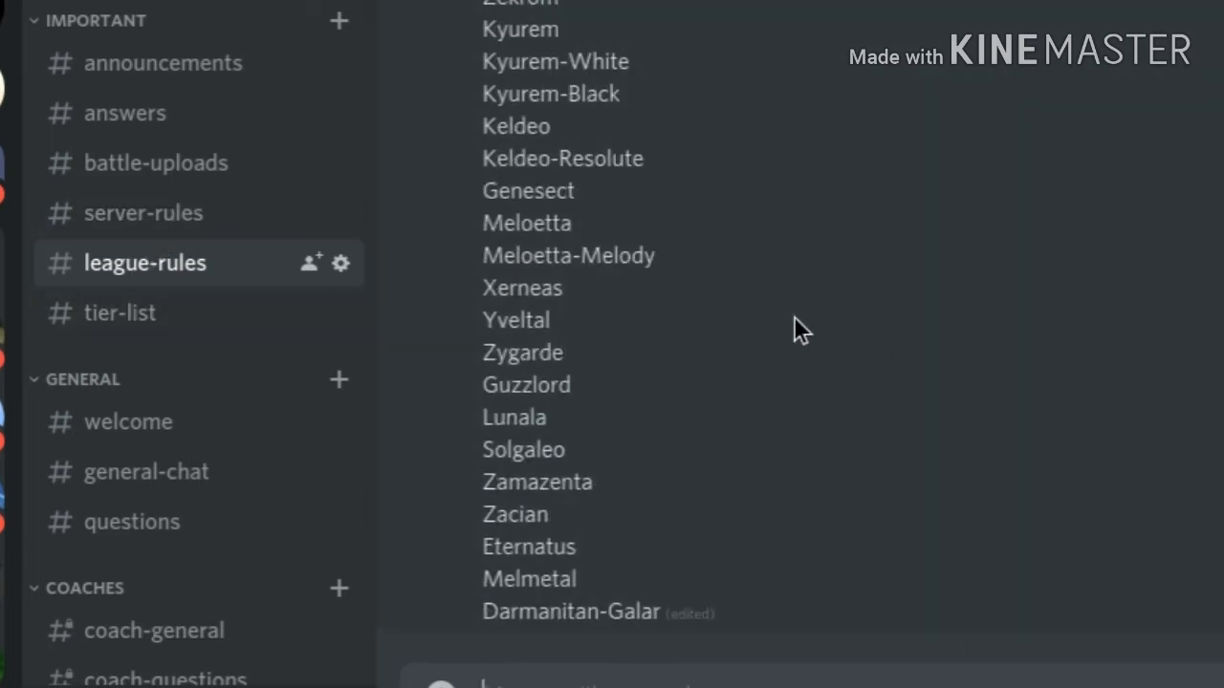
{"action": "mouse_move", "coordinate": [181, 263]}
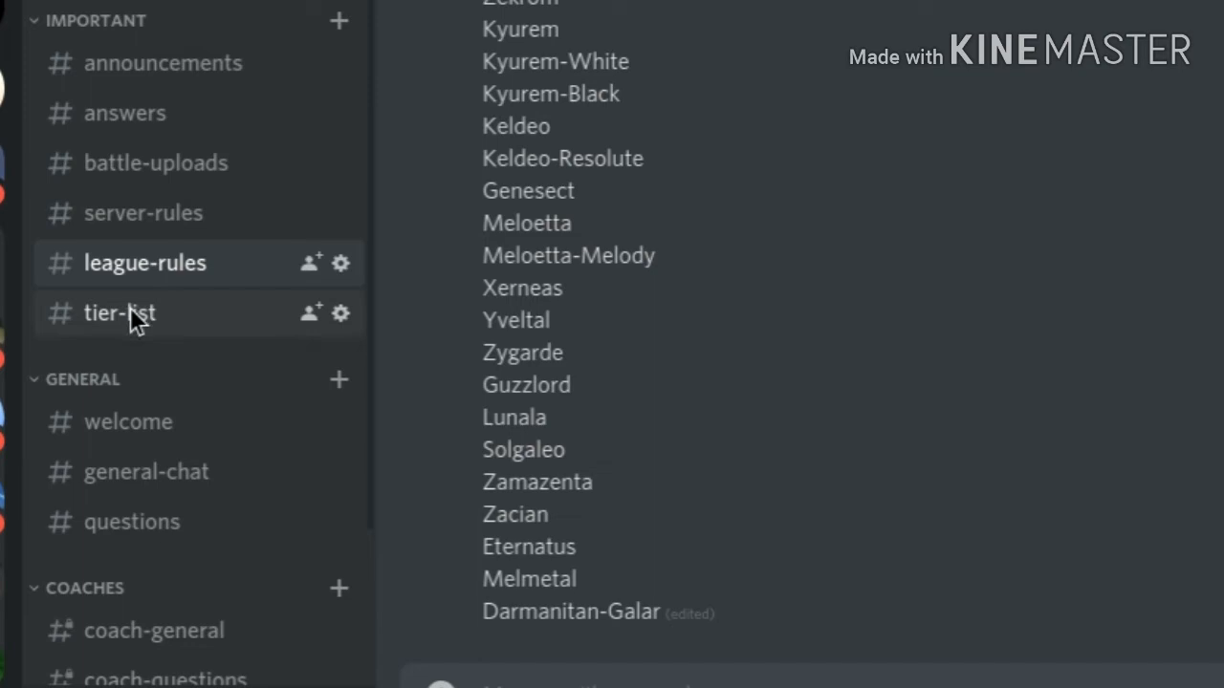
{"action": "mouse_move", "coordinate": [136, 330]}
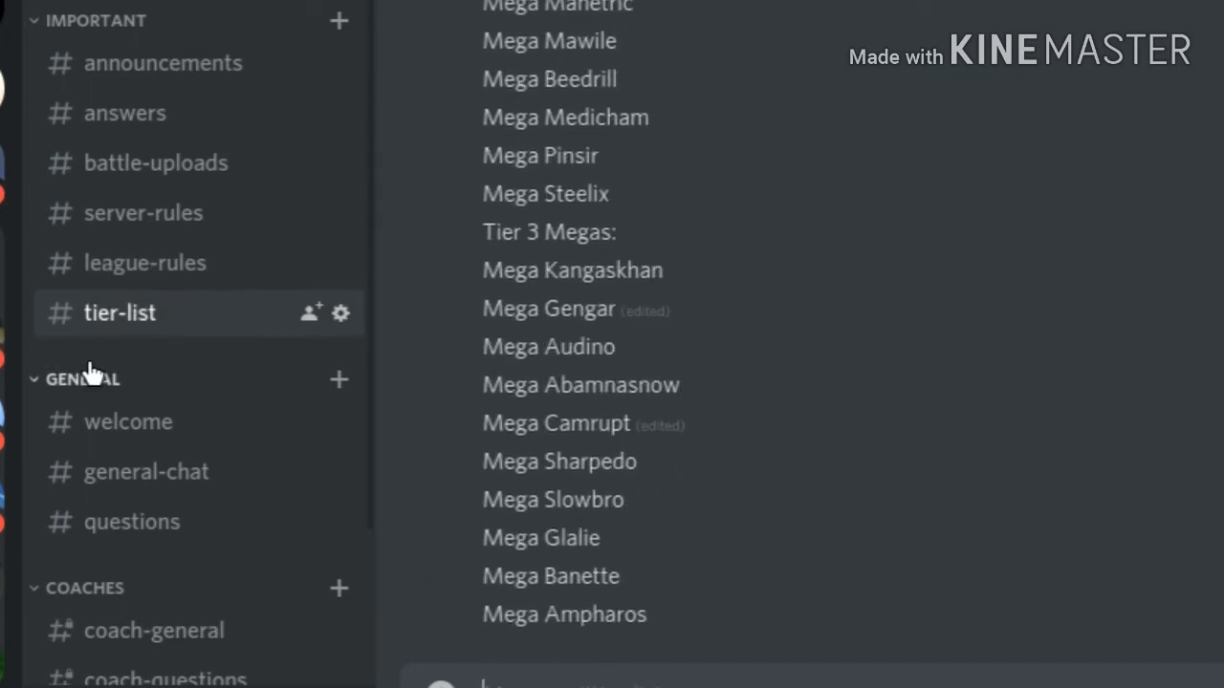
{"action": "mouse_move", "coordinate": [1198, 551]}
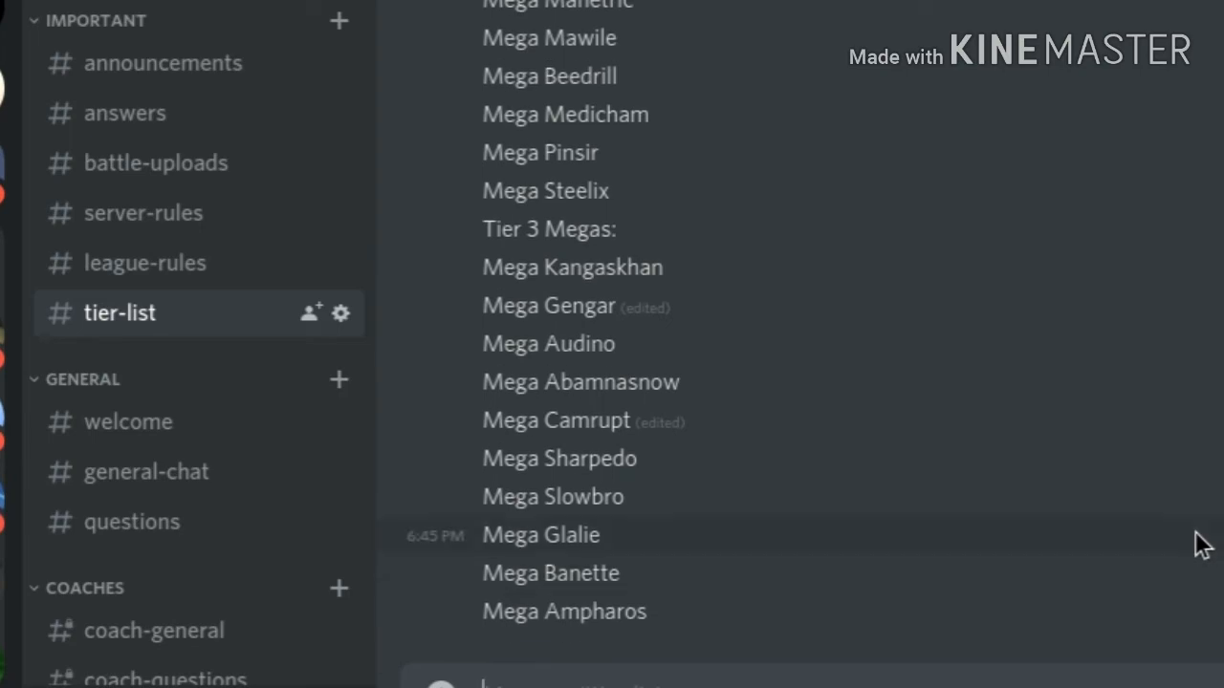
Step: Scroll down through the tier-list channel's tiered Pokémon lists, including the Mega tiers
{"action": "scroll", "scroll_direction": "down", "scroll_amount": 3}
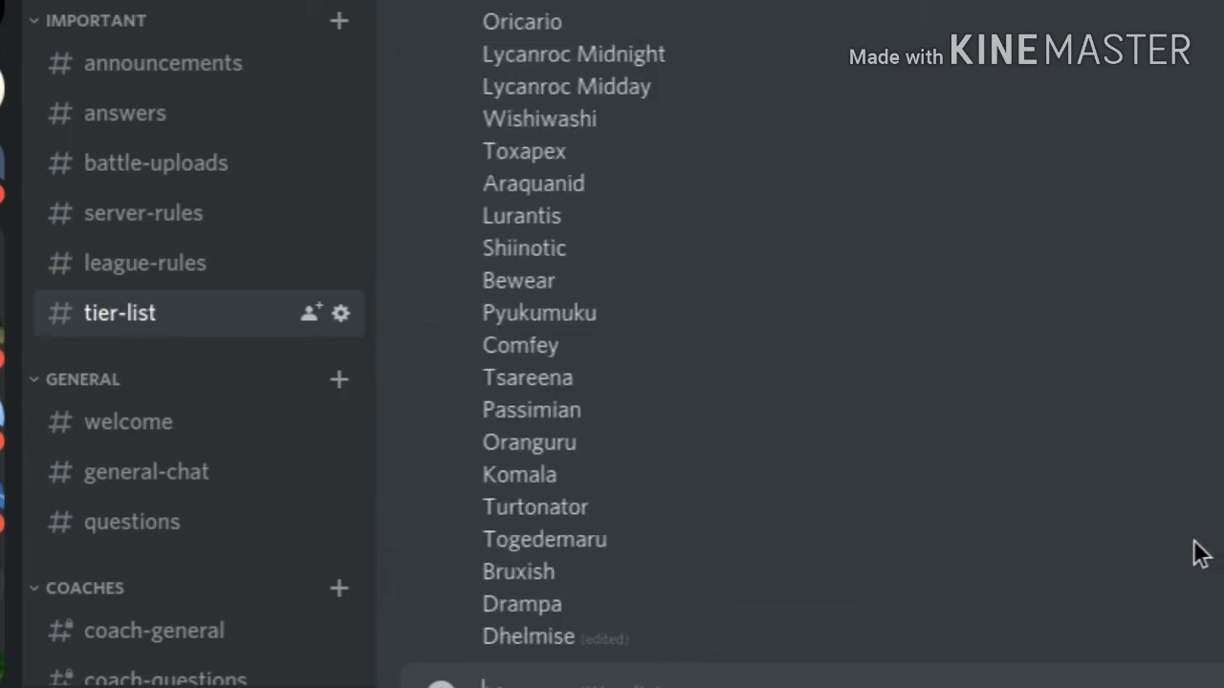
{"action": "scroll", "scroll_direction": "down", "scroll_amount": 3}
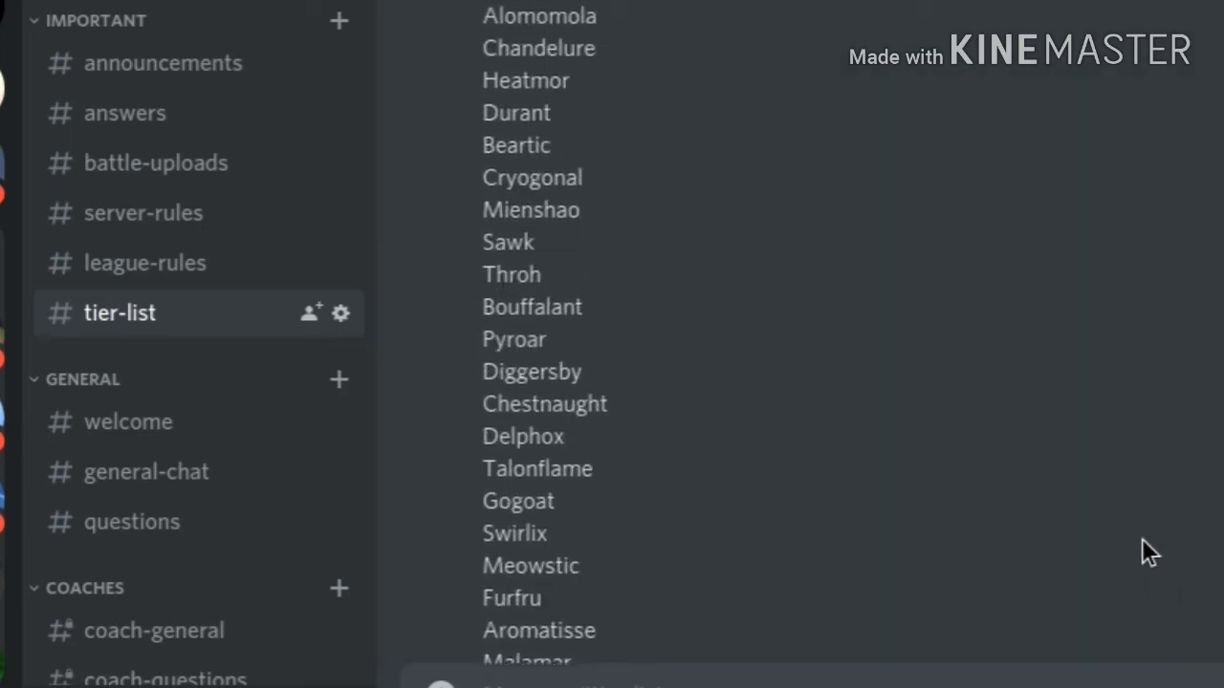
{"action": "scroll", "scroll_direction": "down", "scroll_amount": 3}
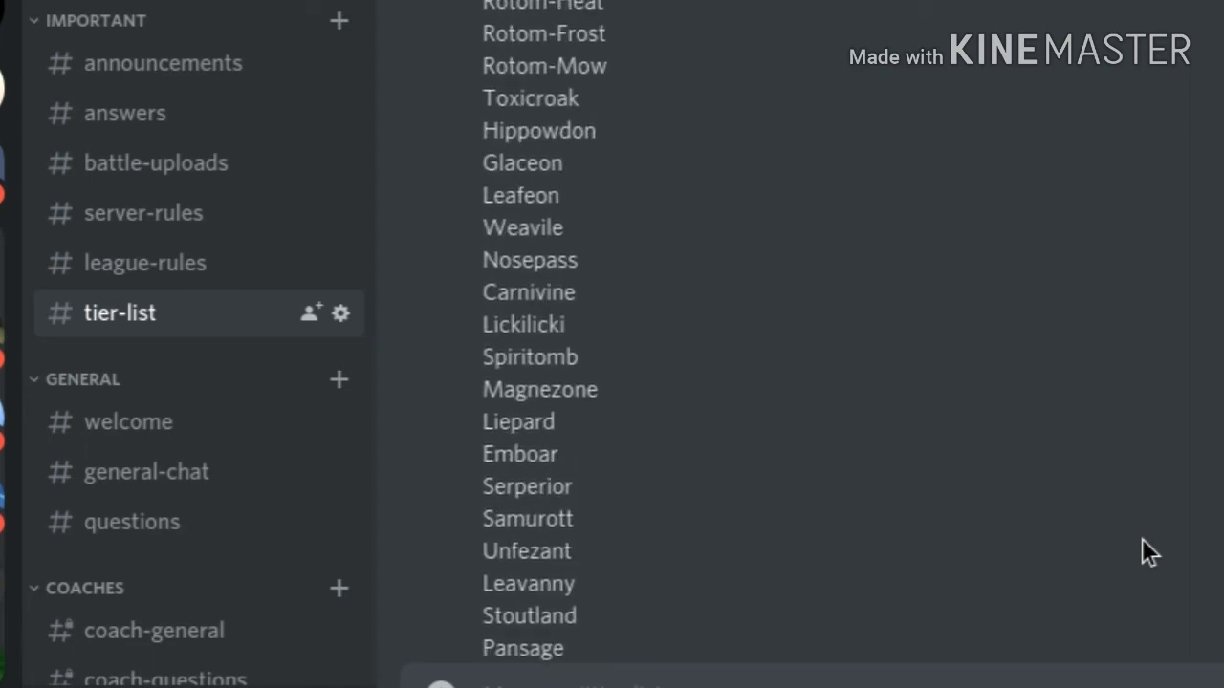
{"action": "scroll", "scroll_direction": "down", "scroll_amount": 3}
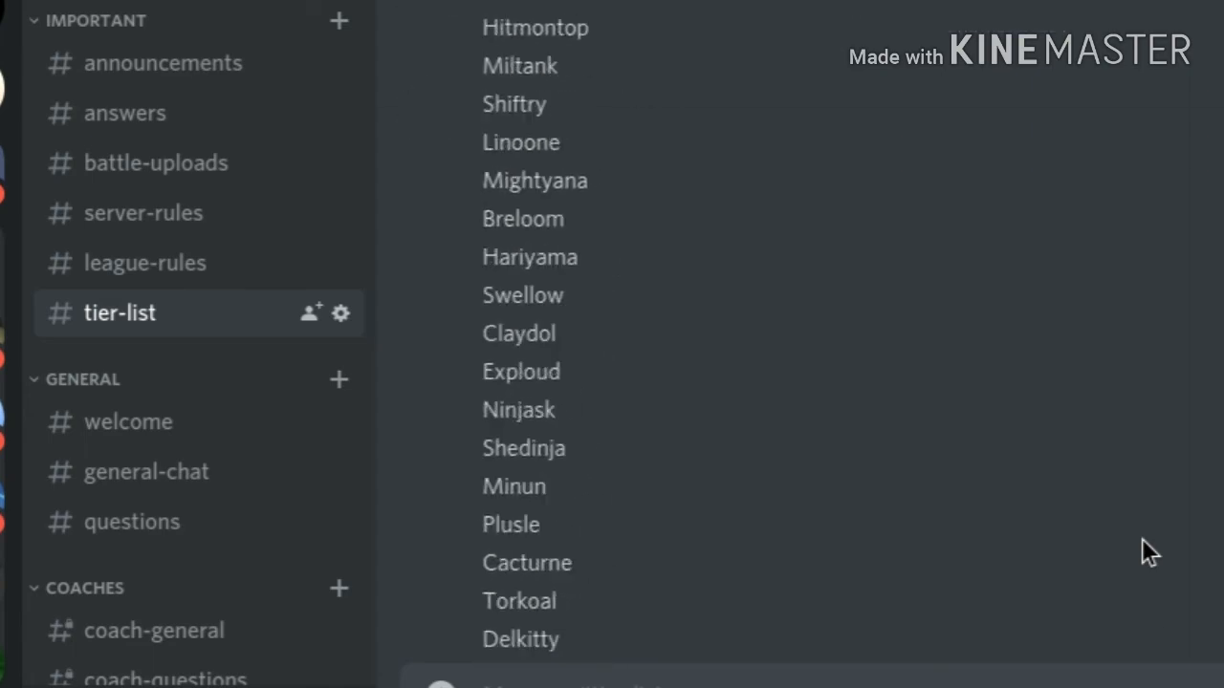
{"action": "scroll", "scroll_direction": "down", "scroll_amount": 3}
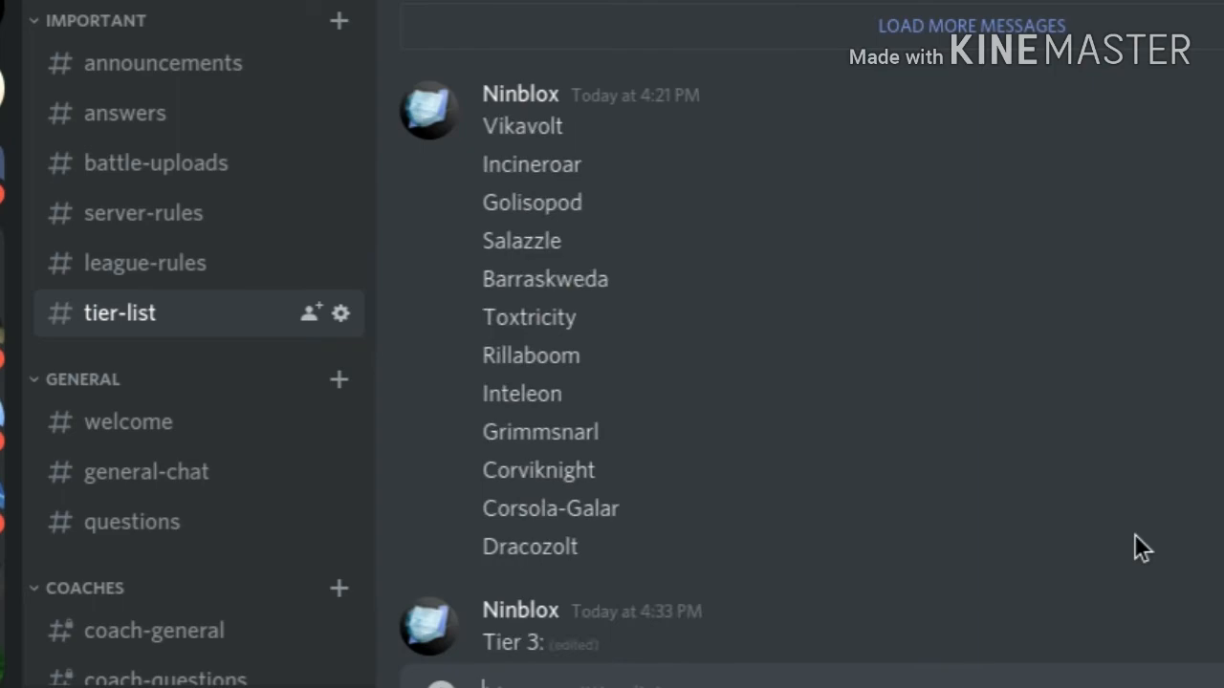
{"action": "scroll", "scroll_direction": "down", "scroll_amount": 3}
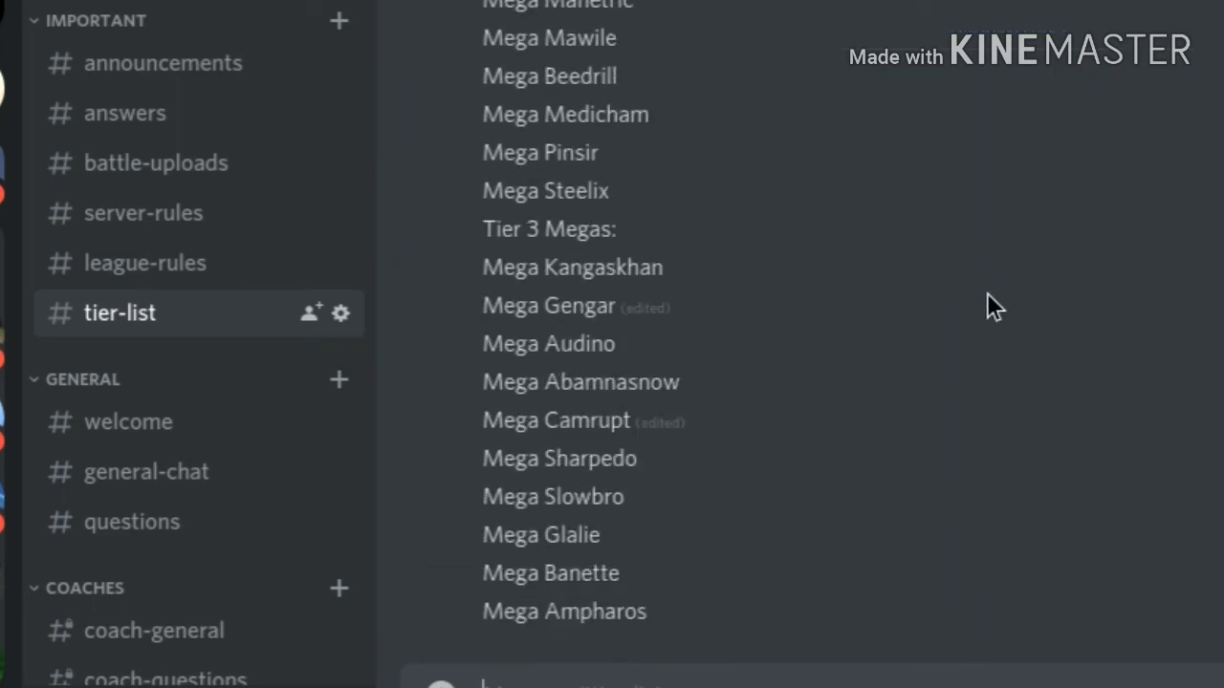
{"action": "scroll", "scroll_direction": "down", "scroll_amount": 3}
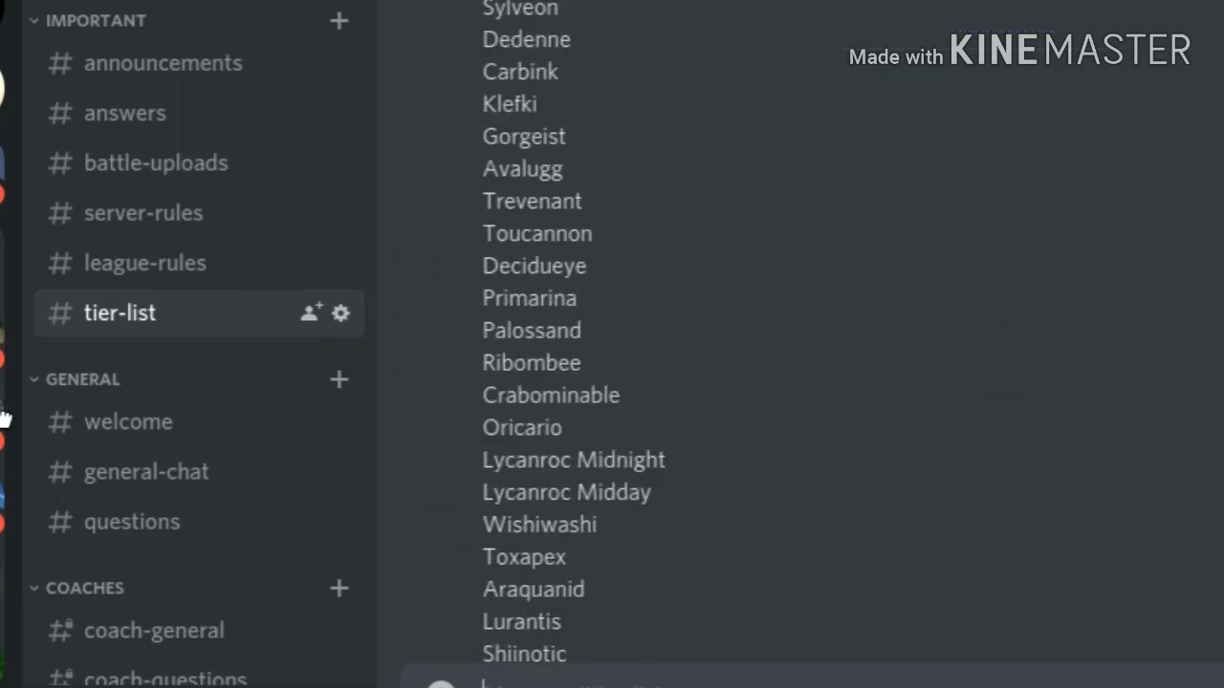
Step: Open general-chat, then scroll the sidebar to the empty coach-questions channel
{"action": "left_click", "coordinate": [145, 472]}
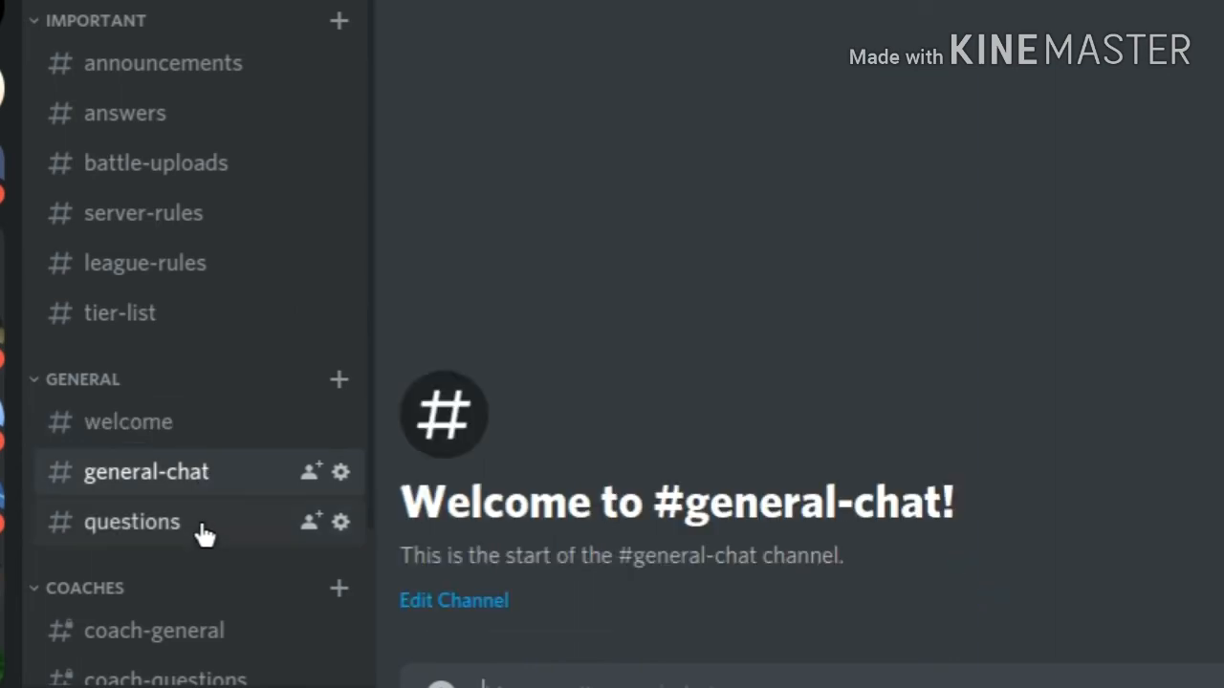
{"action": "scroll", "scroll_direction": "down", "scroll_amount": 3}
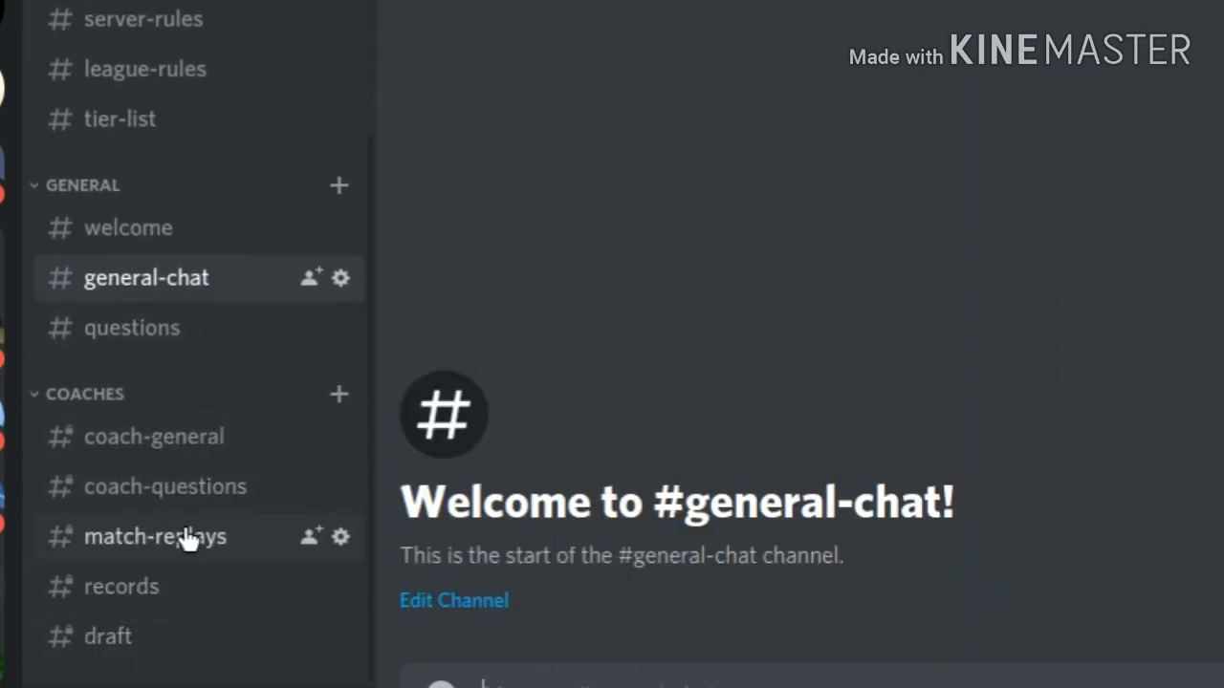
{"action": "left_click", "coordinate": [164, 486]}
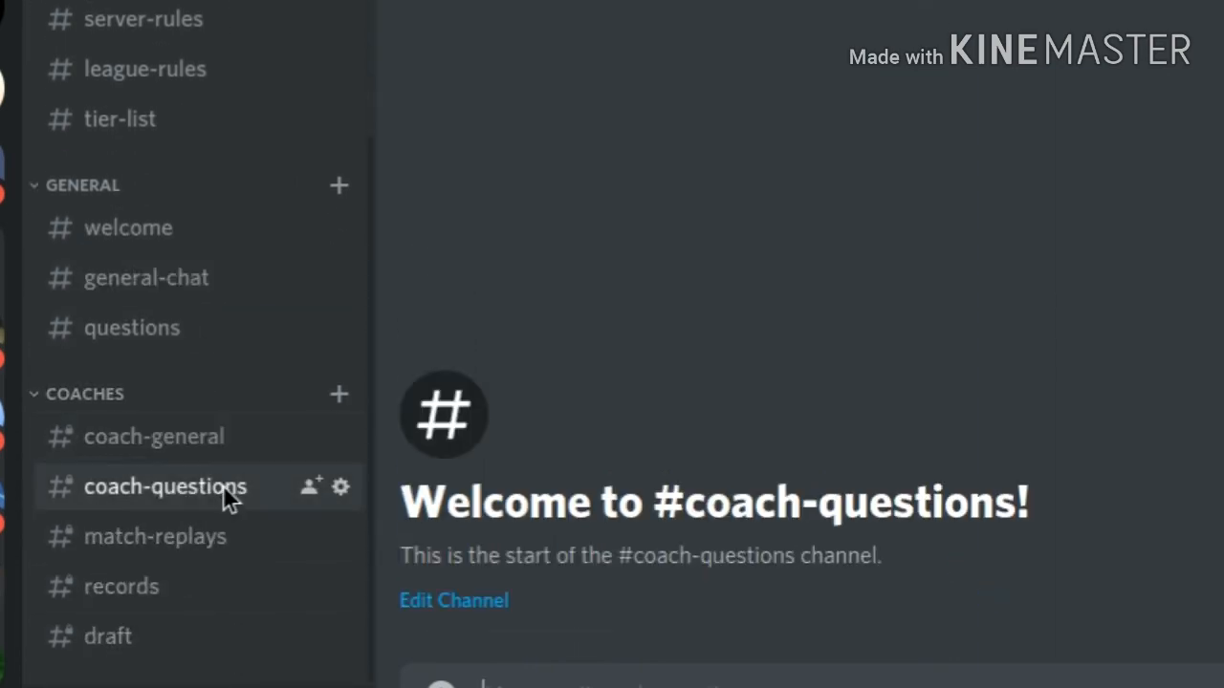
Step: Check the empty match-replays, records and draft coach channels
{"action": "left_click", "coordinate": [156, 537]}
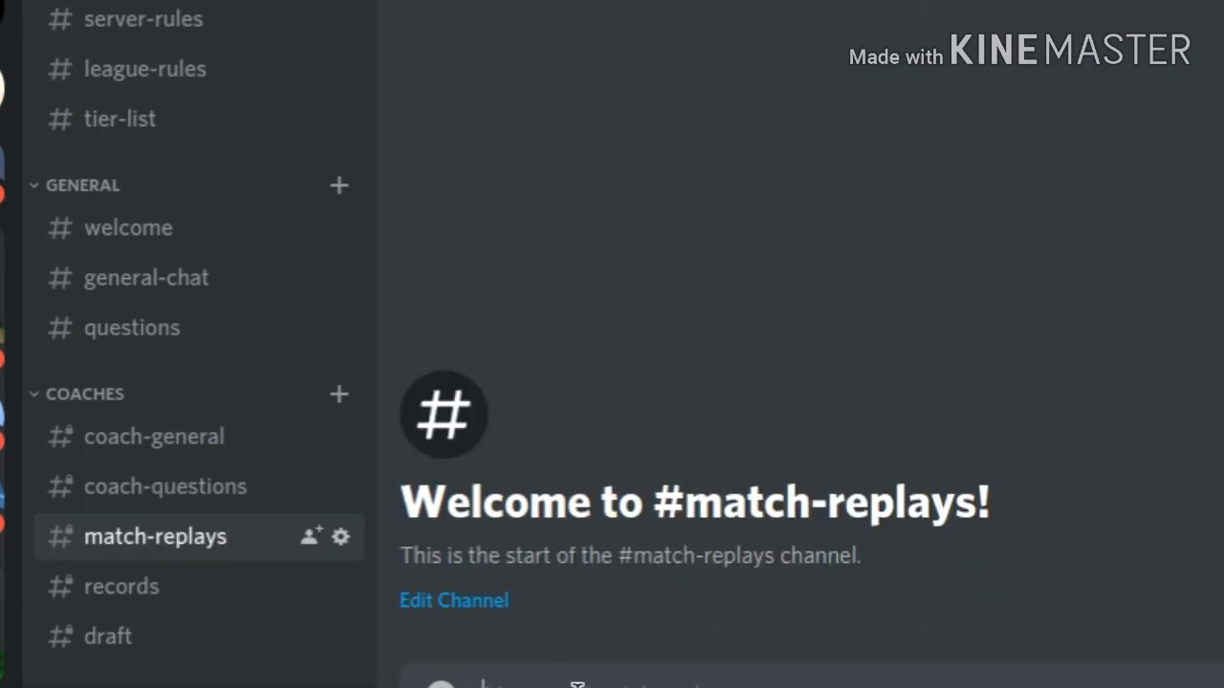
{"action": "left_click", "coordinate": [122, 588]}
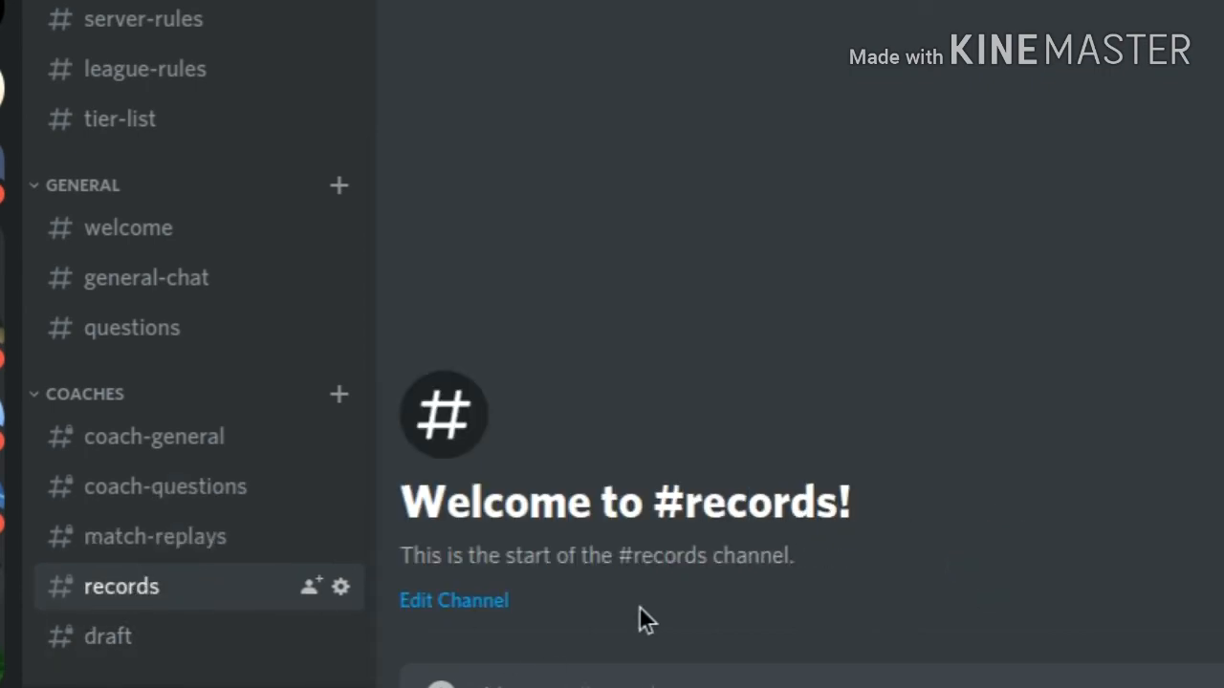
{"action": "mouse_move", "coordinate": [95, 669]}
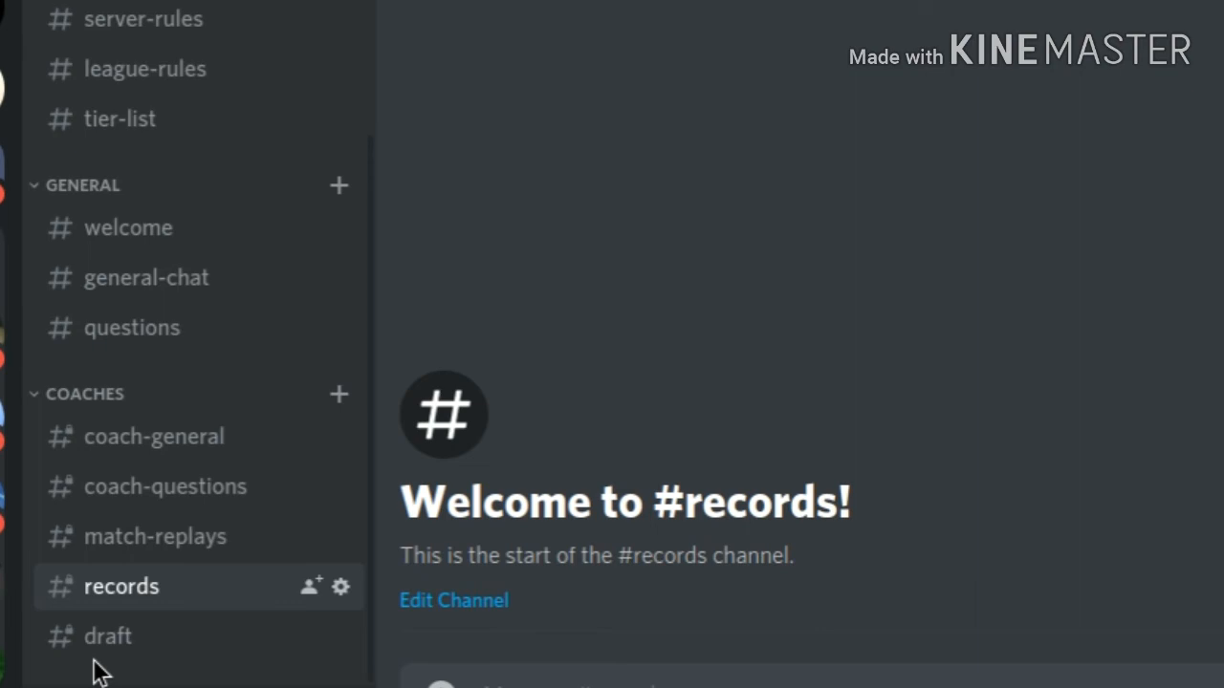
{"action": "left_click", "coordinate": [108, 636]}
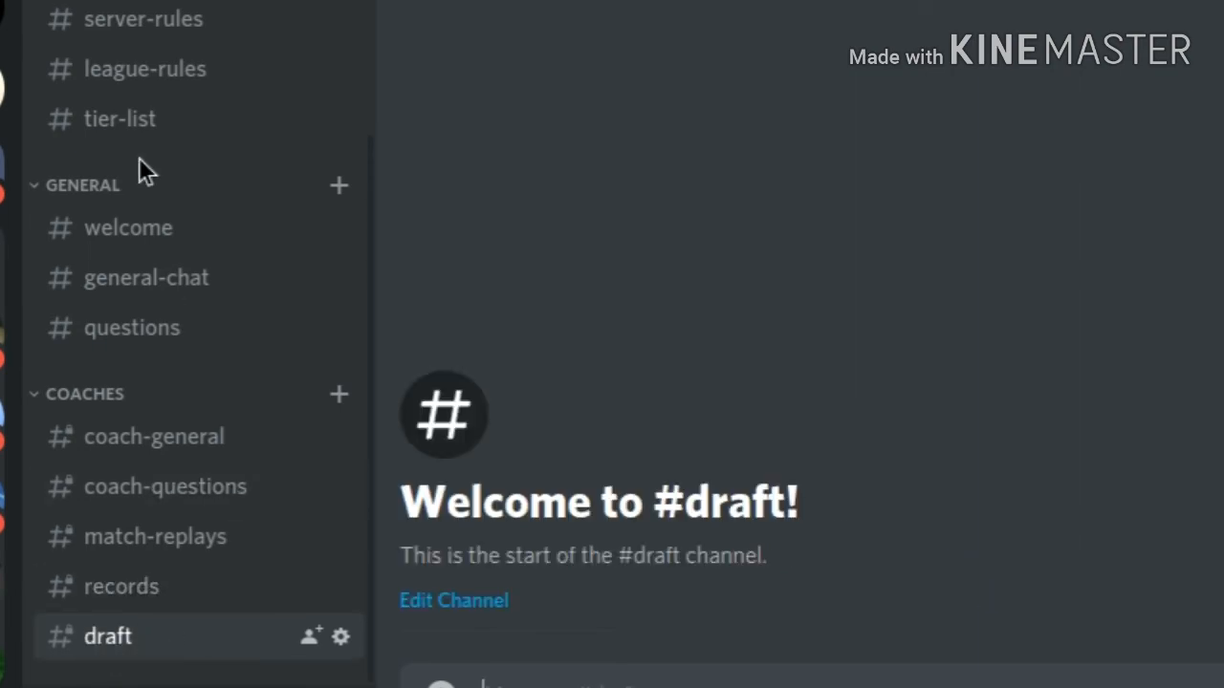